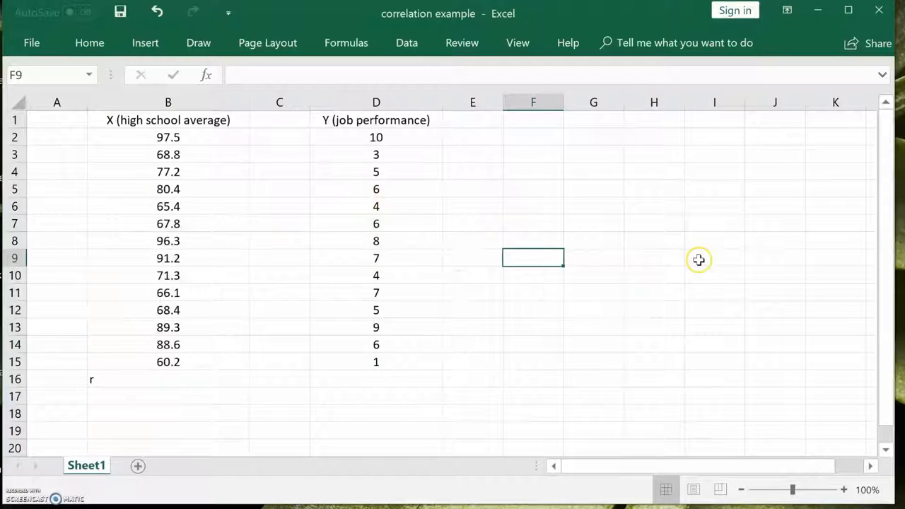
pyautogui.moveTo(857, 413)
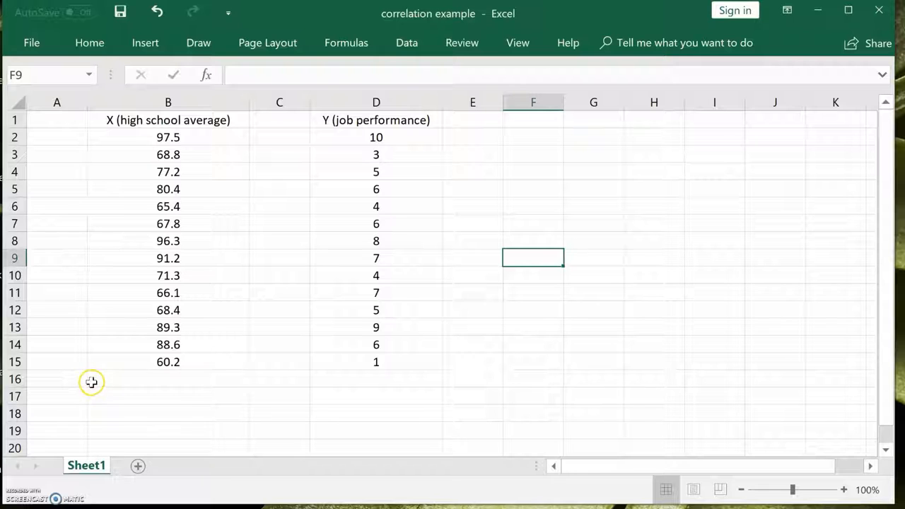
pyautogui.moveTo(100, 388)
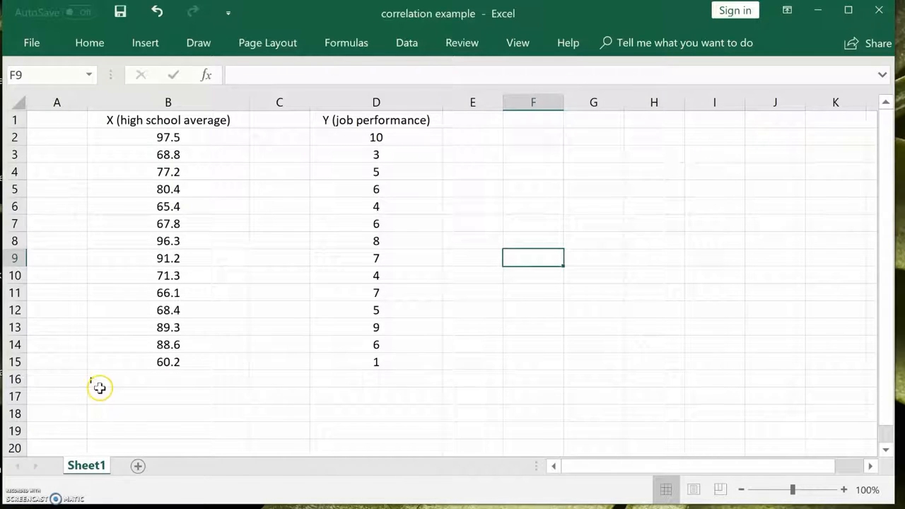
# - Enter the label 'r' in B16 and select C16 for the correlation
pyautogui.write('r')
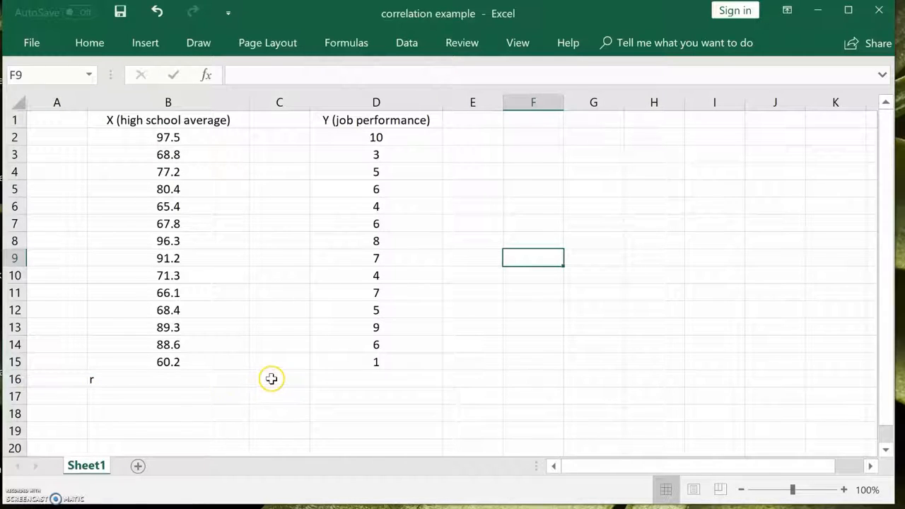
pyautogui.click(279, 379)
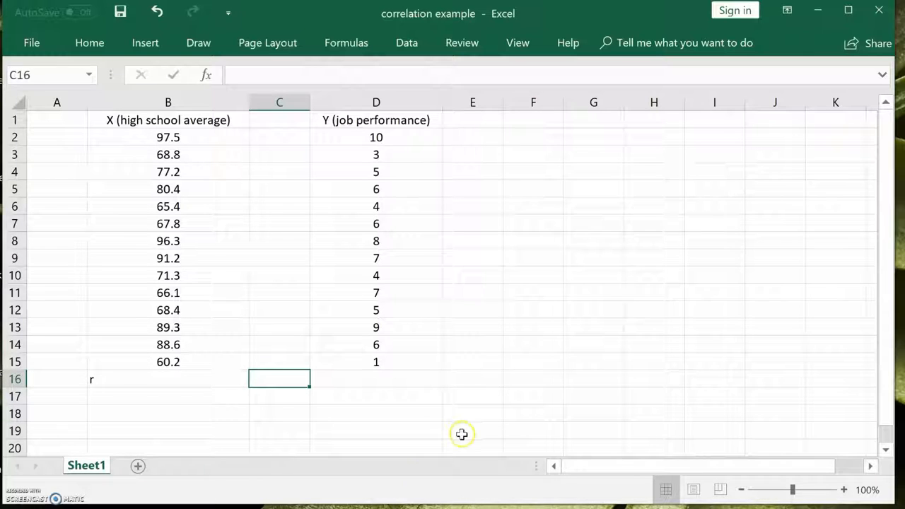
pyautogui.moveTo(539, 218)
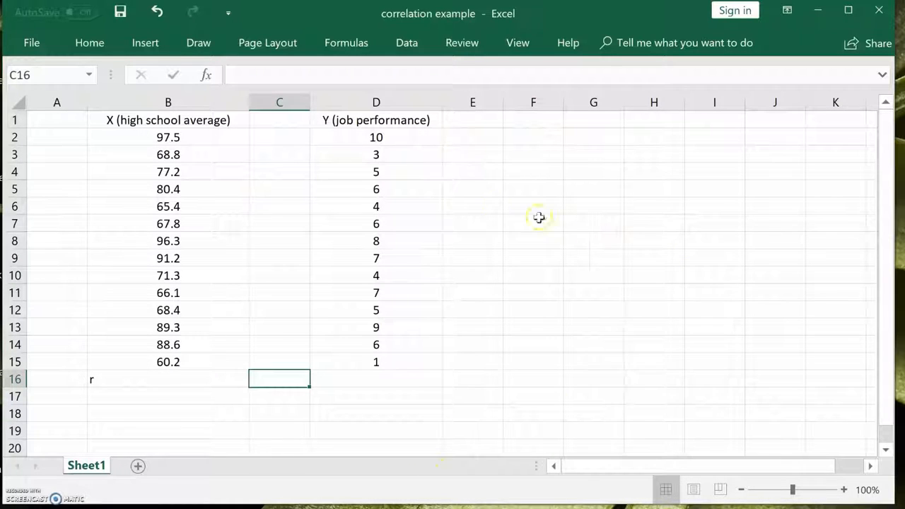
pyautogui.moveTo(209, 74)
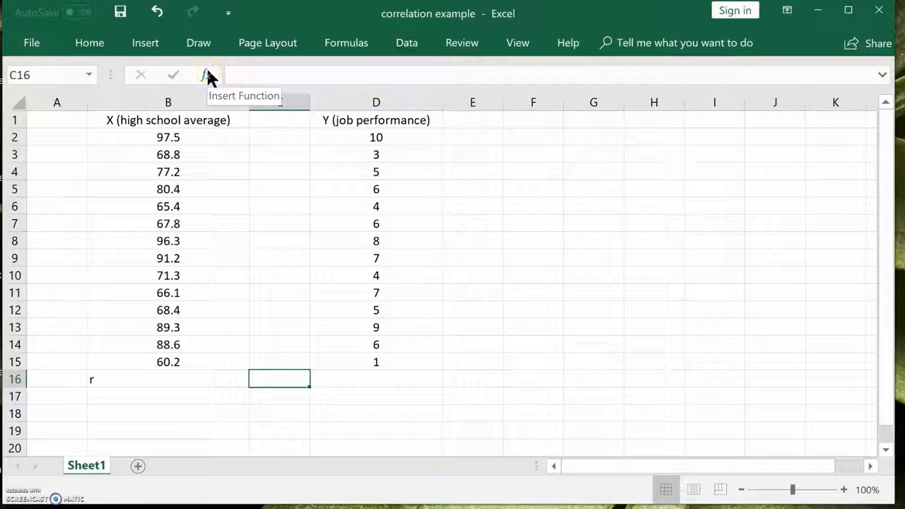
# - Choose CORREL from the Statistical category in the Insert Function dialog
pyautogui.click(208, 75)
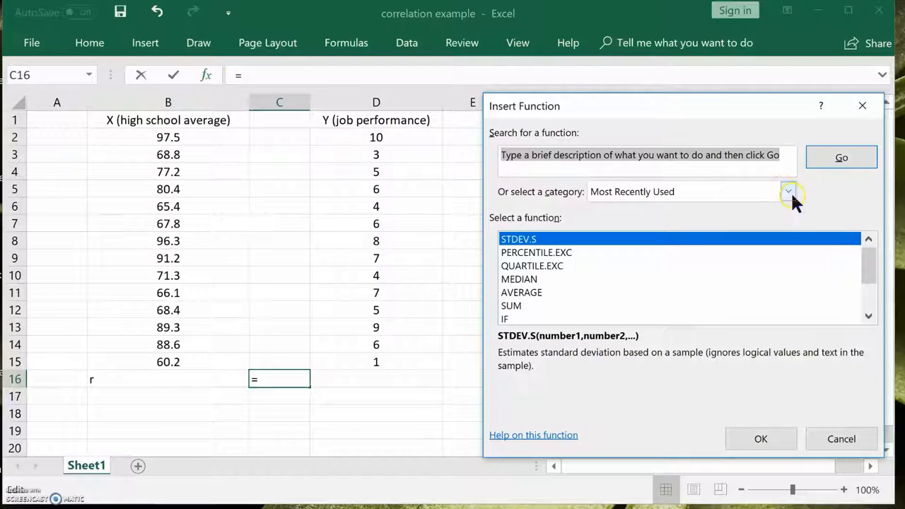
pyautogui.click(788, 191)
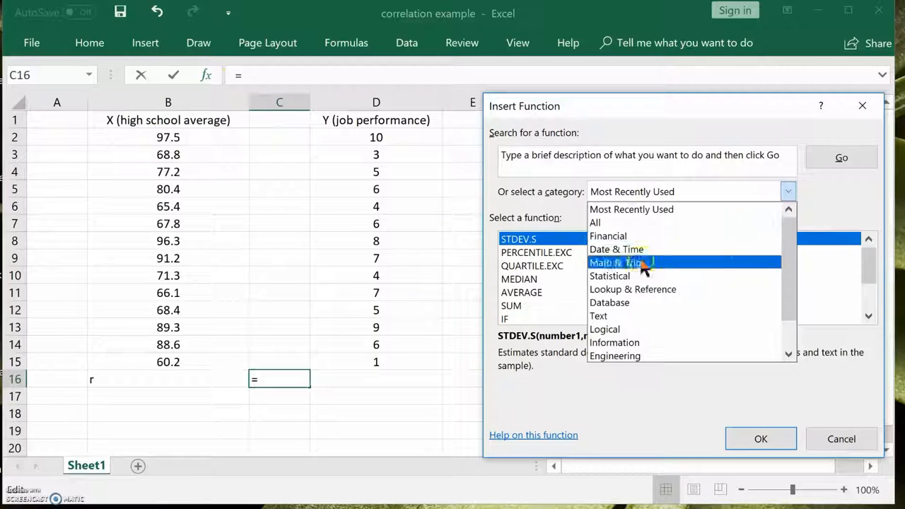
pyautogui.click(609, 275)
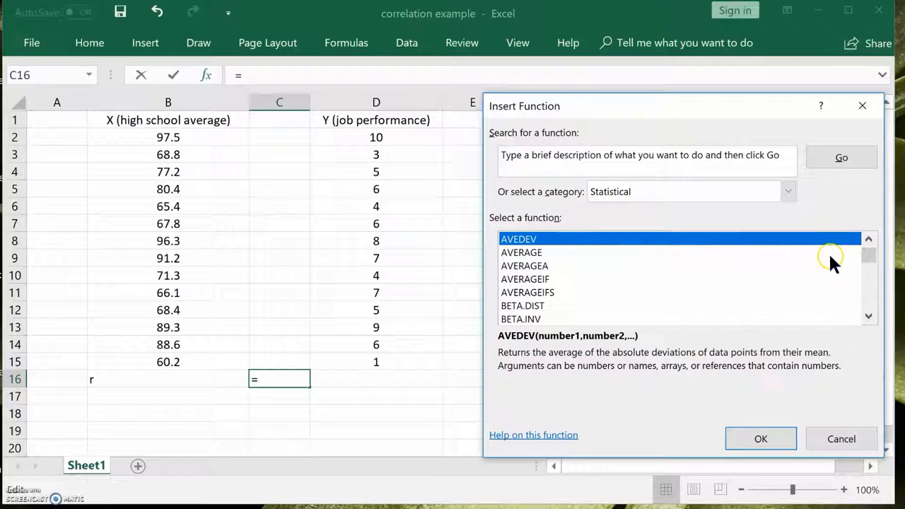
pyautogui.scroll(-3)
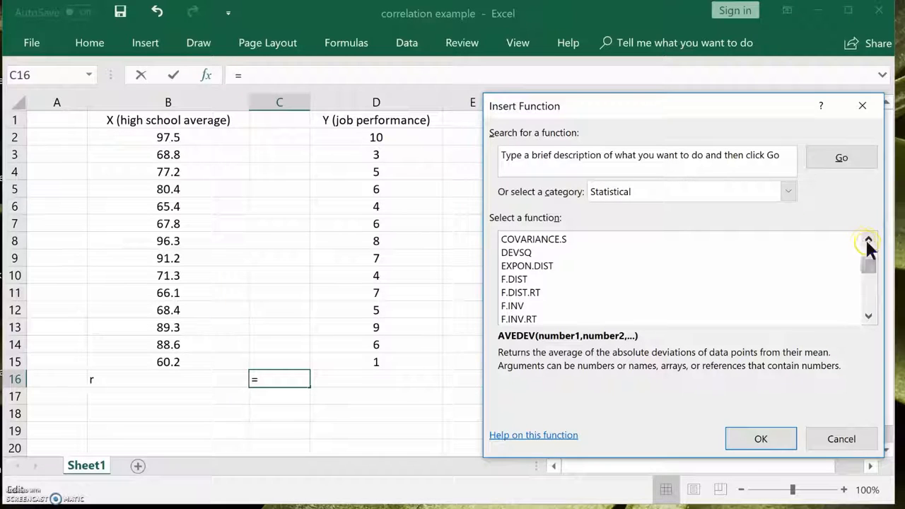
pyautogui.click(869, 240)
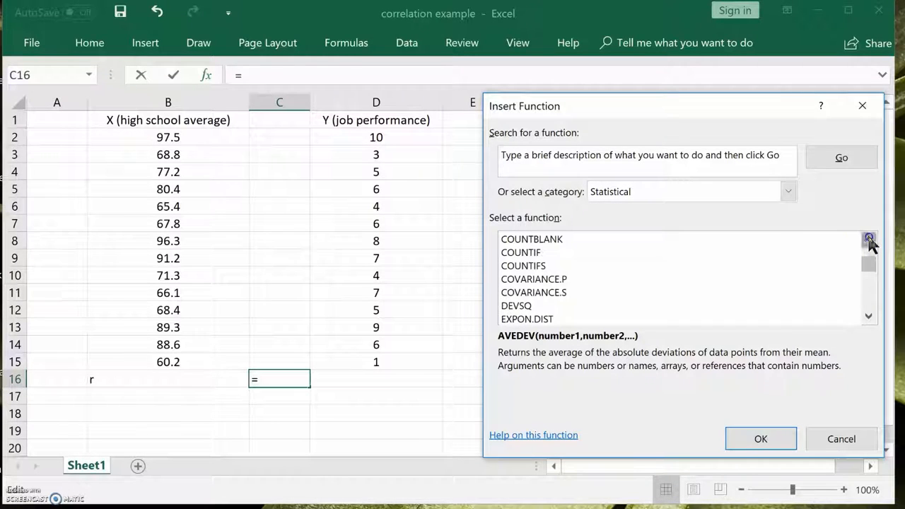
pyautogui.click(870, 239)
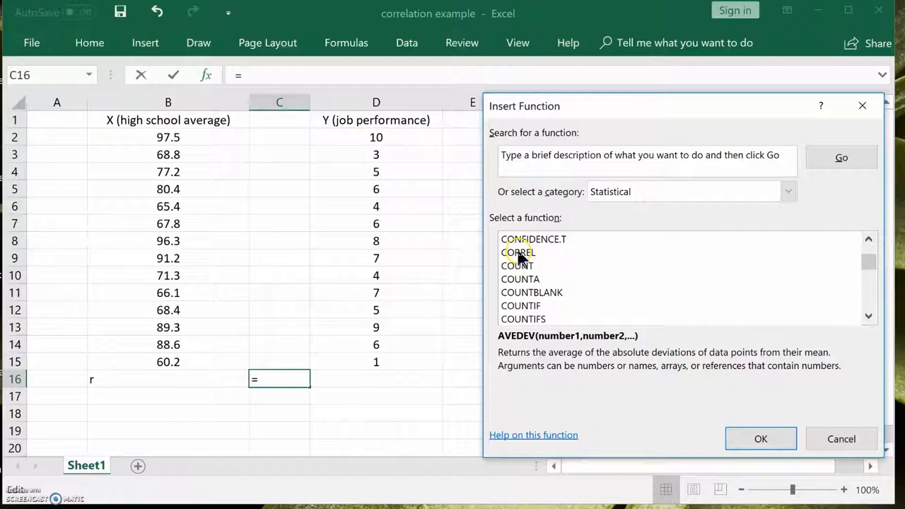
pyautogui.click(518, 252)
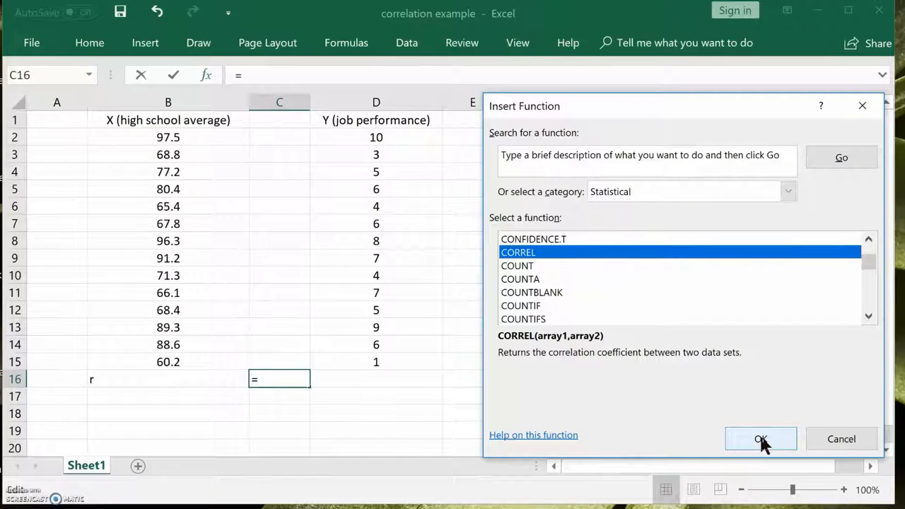
# - Fill CORREL's Array1 with B2:B15 and Array2 with D2:D15
pyautogui.click(761, 438)
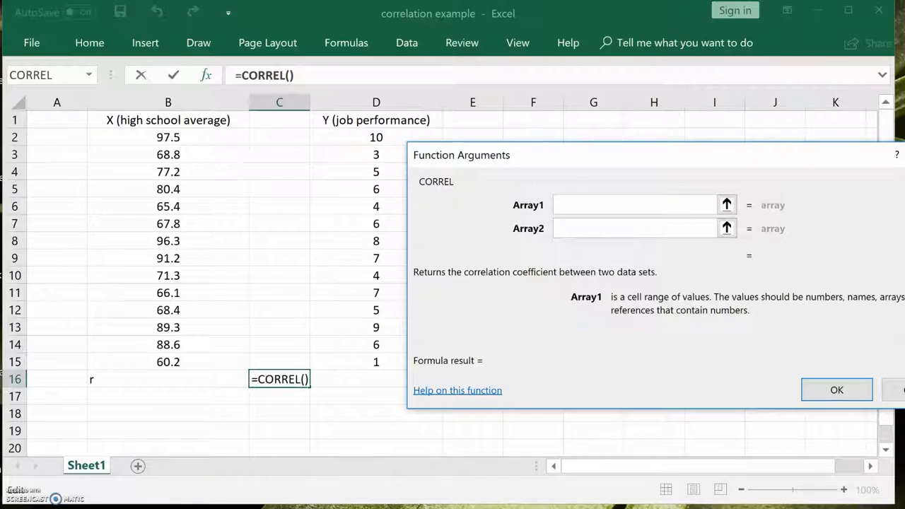
pyautogui.click(633, 205)
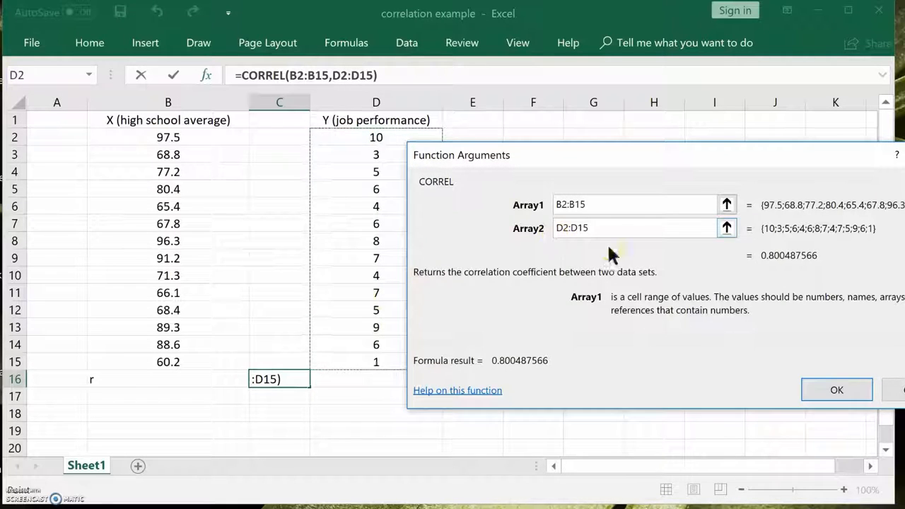
pyautogui.click(633, 228)
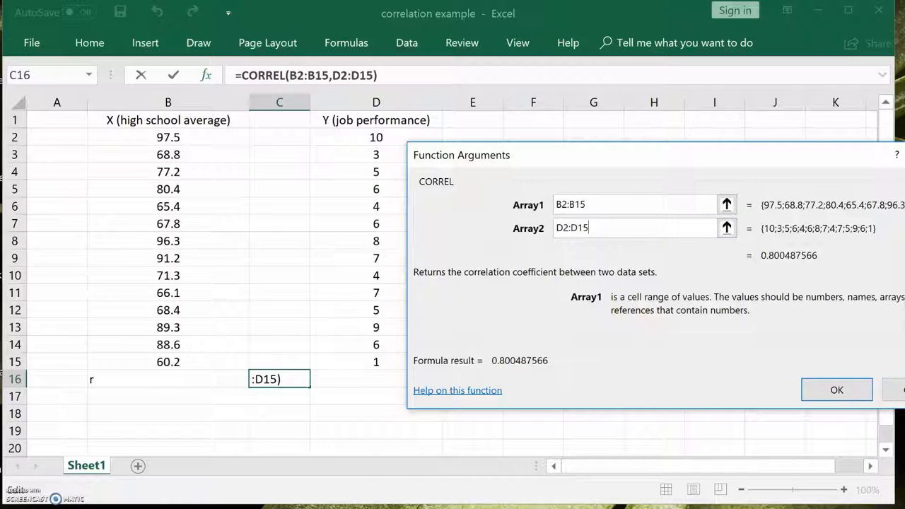
pyautogui.moveTo(696, 269)
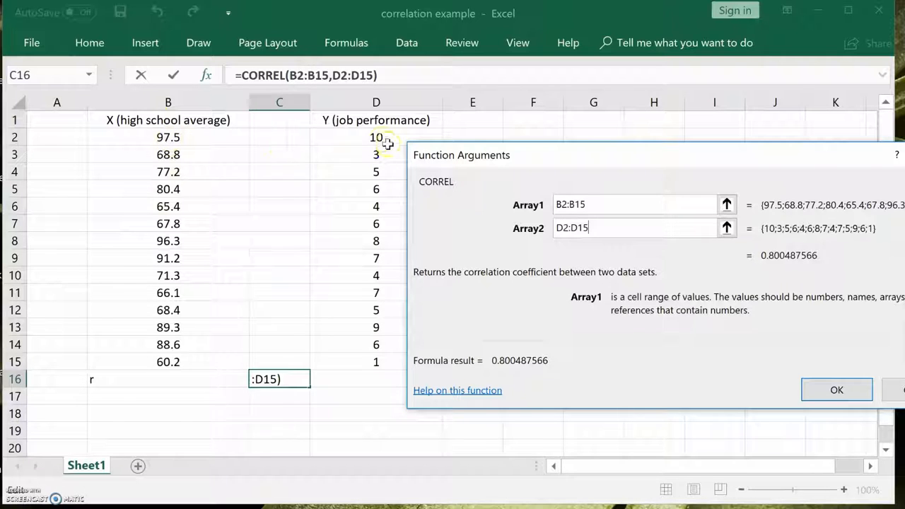
pyautogui.moveTo(381, 137)
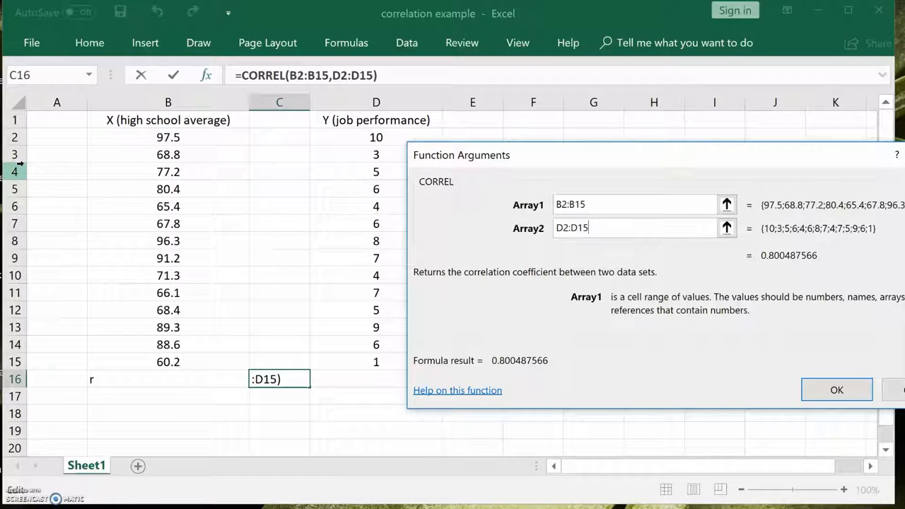
pyautogui.moveTo(179, 157)
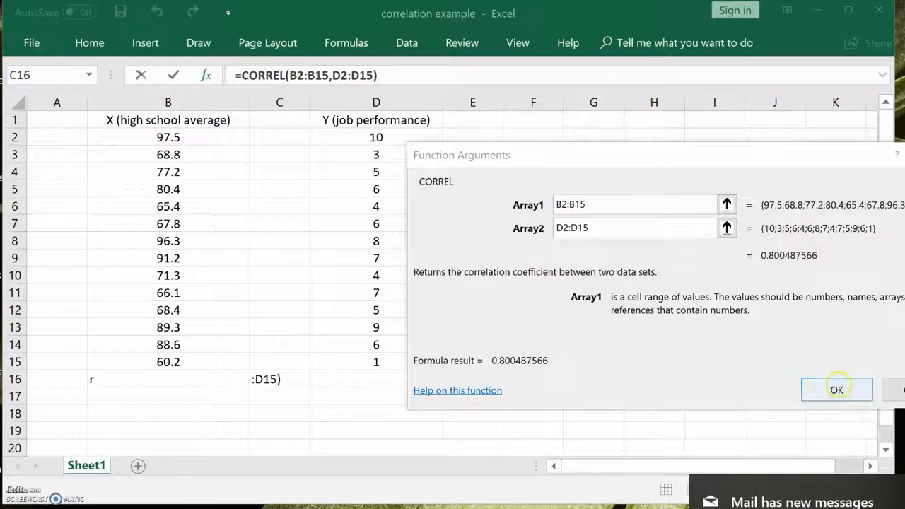
# - Commit the CORREL formula so C16 shows 0.800488, then select C16
pyautogui.click(837, 390)
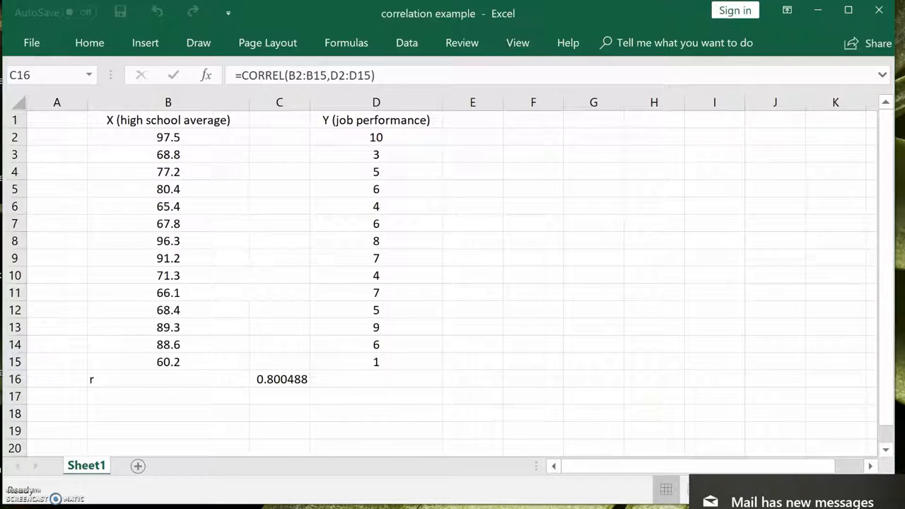
pyautogui.click(279, 379)
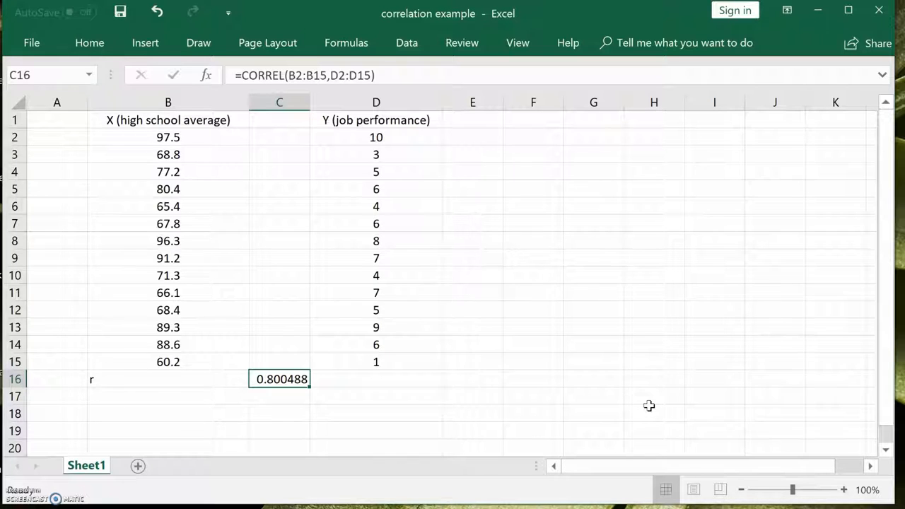
pyautogui.moveTo(240, 373)
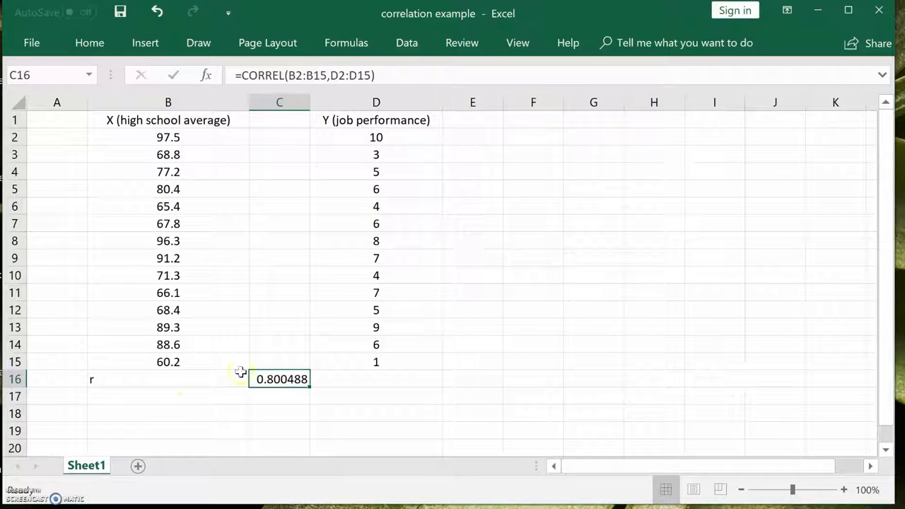
# - Format C16 as a Number with 4 decimal places, showing 0.8005
pyautogui.rightClick(282, 379)
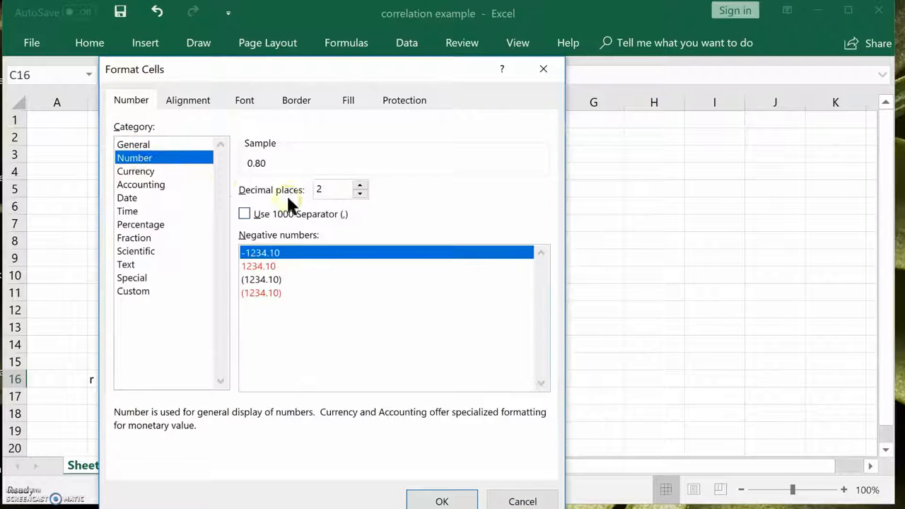
pyautogui.click(359, 185)
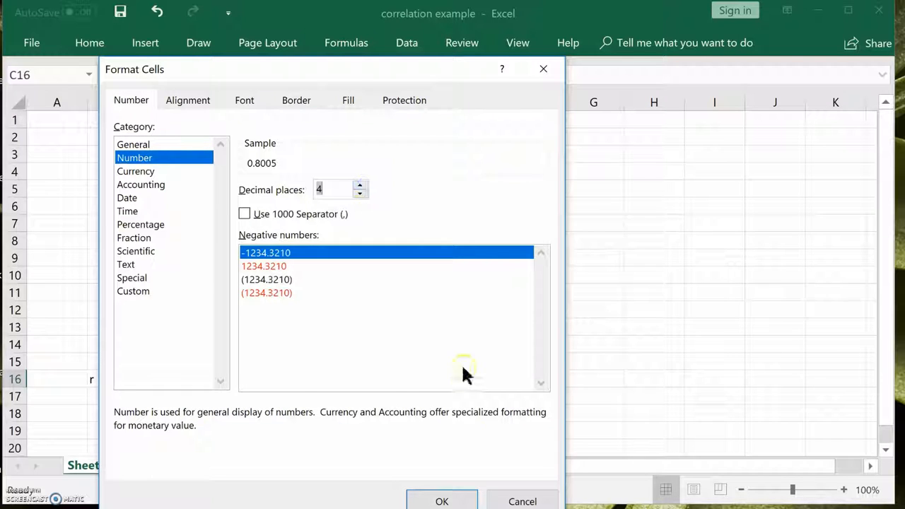
pyautogui.click(442, 501)
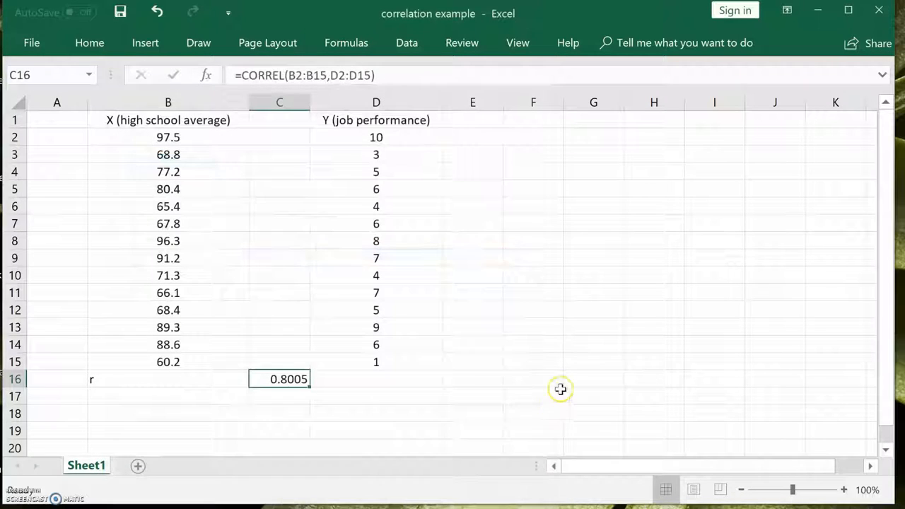